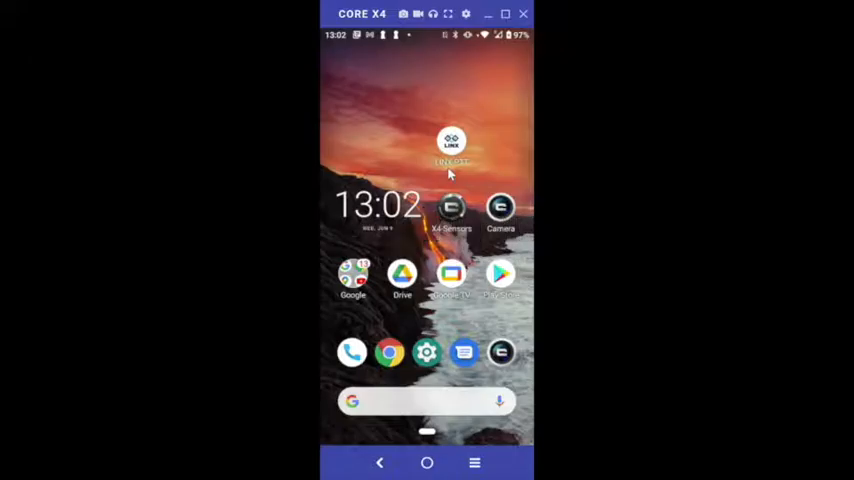
Launch LINX from the home screen and log in with Remember me ticked
click(452, 144)
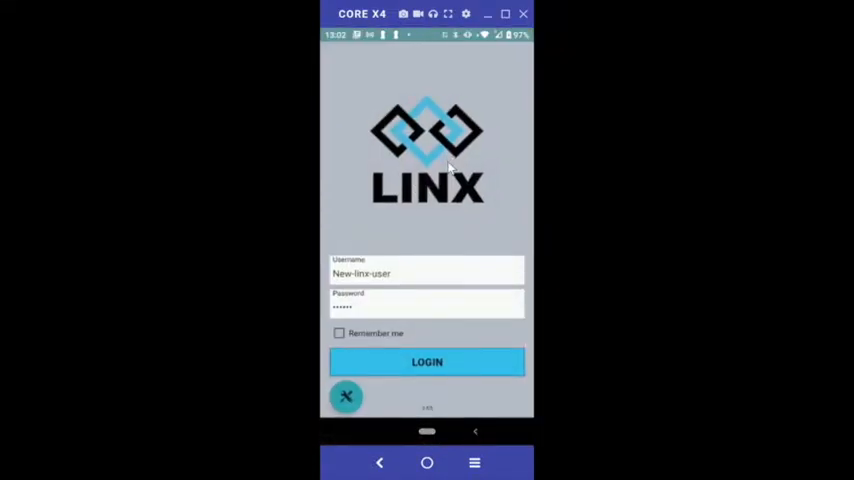
mouse_move(444, 180)
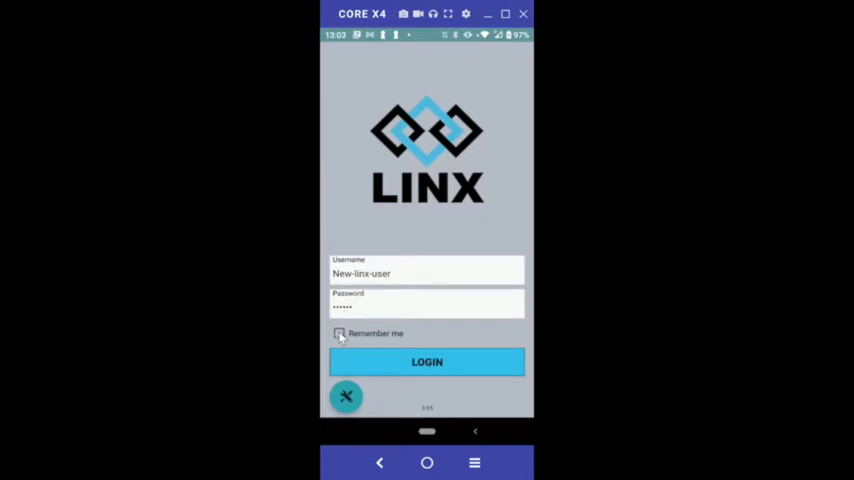
click(340, 332)
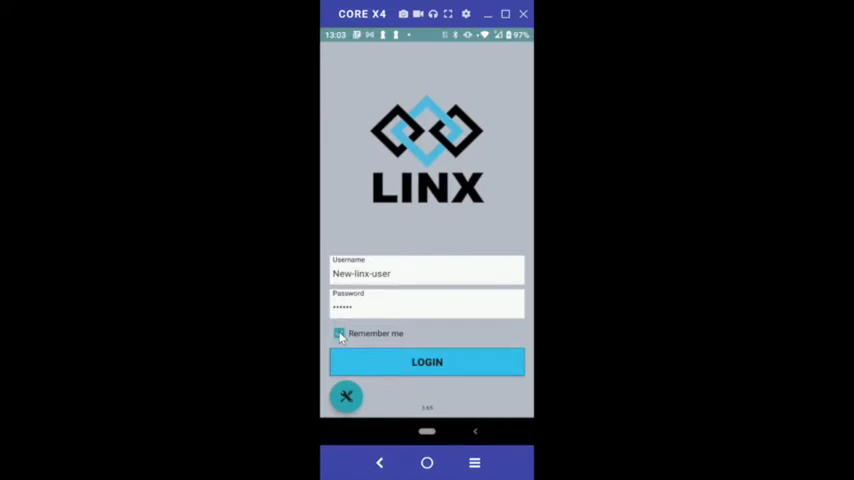
click(340, 332)
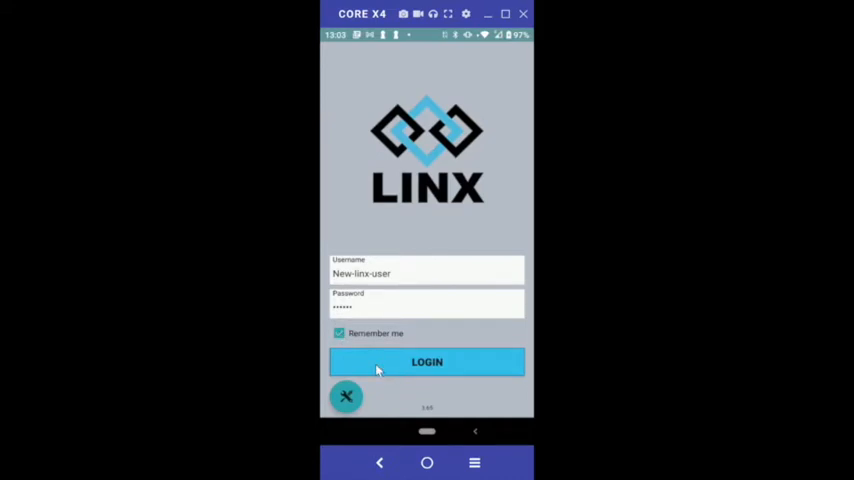
click(426, 360)
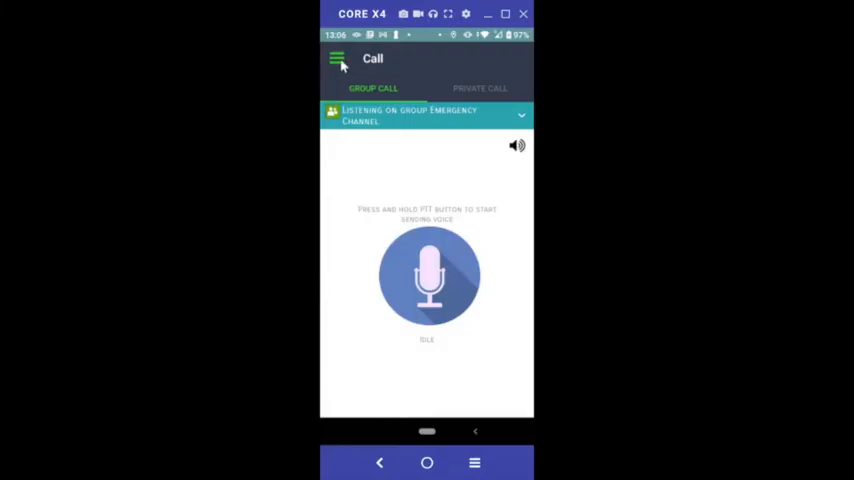
Go to Settings from the side menu
click(336, 58)
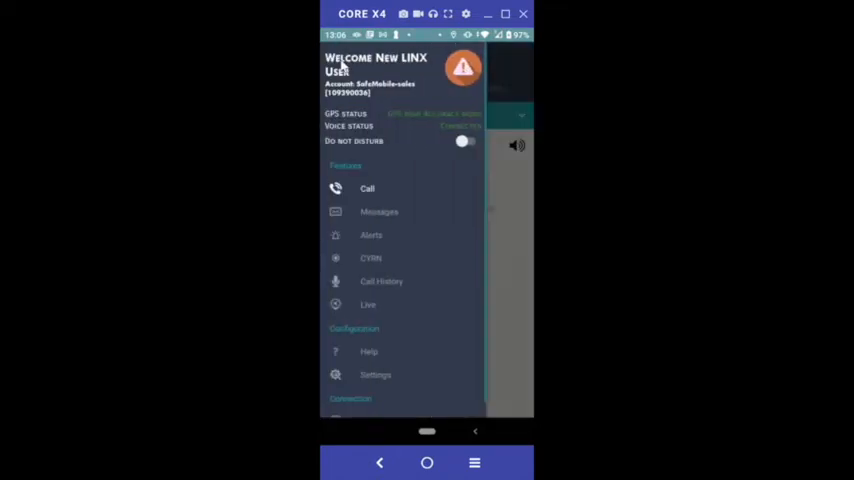
scroll(down, 3)
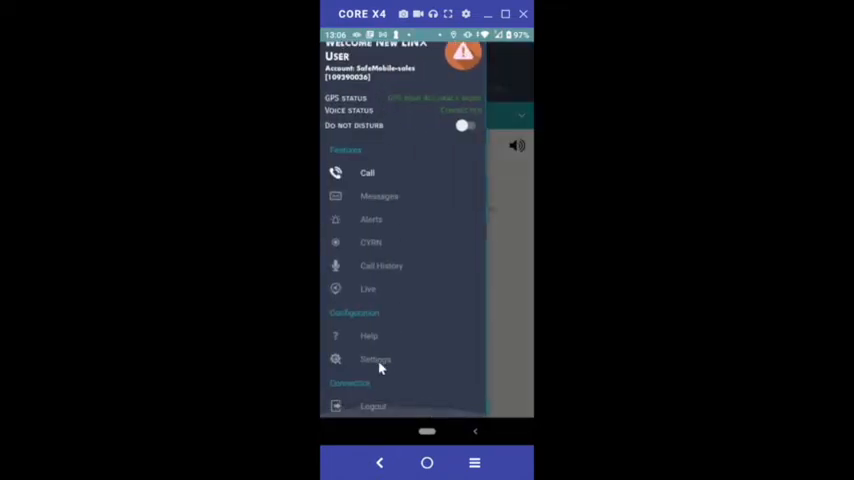
click(376, 360)
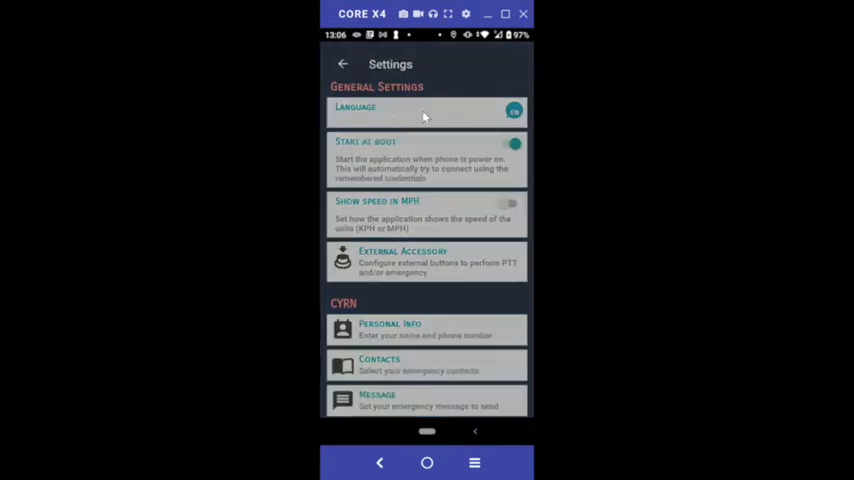
Choose Spanish as the app language for the next login
click(424, 112)
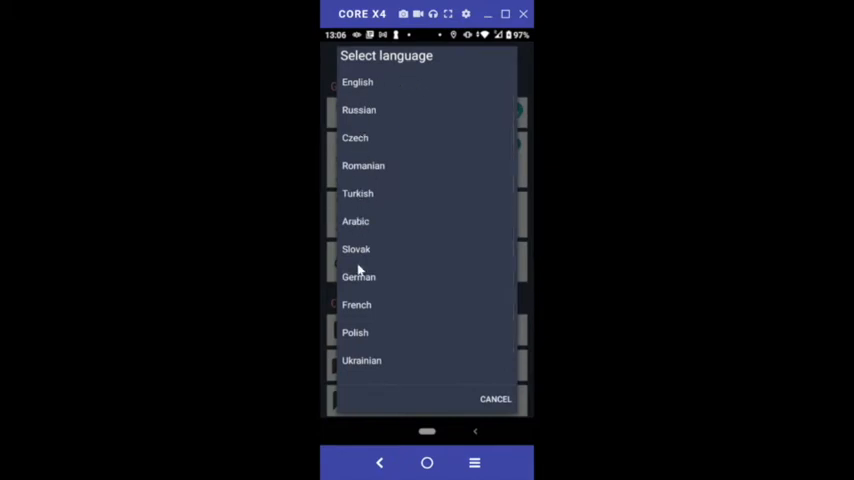
scroll(down, 3)
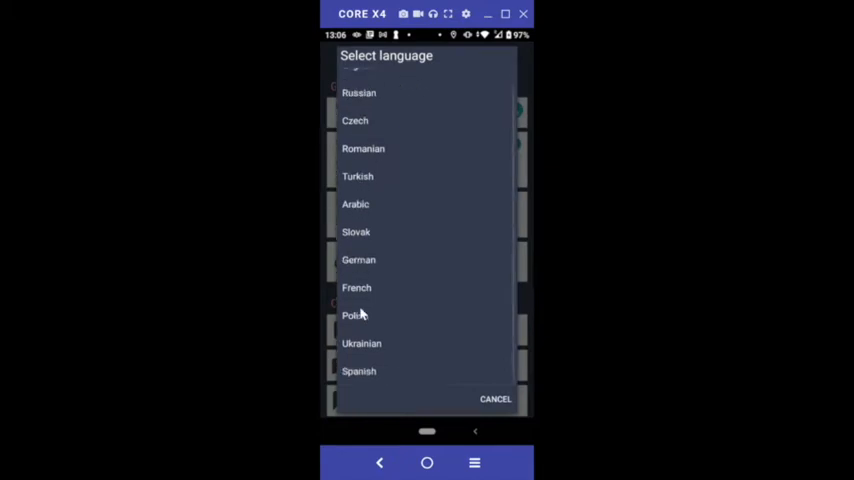
click(358, 372)
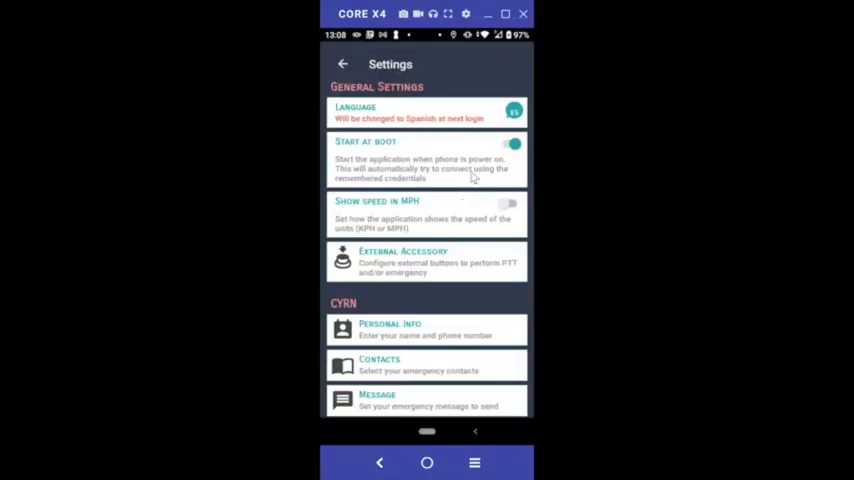
click(508, 146)
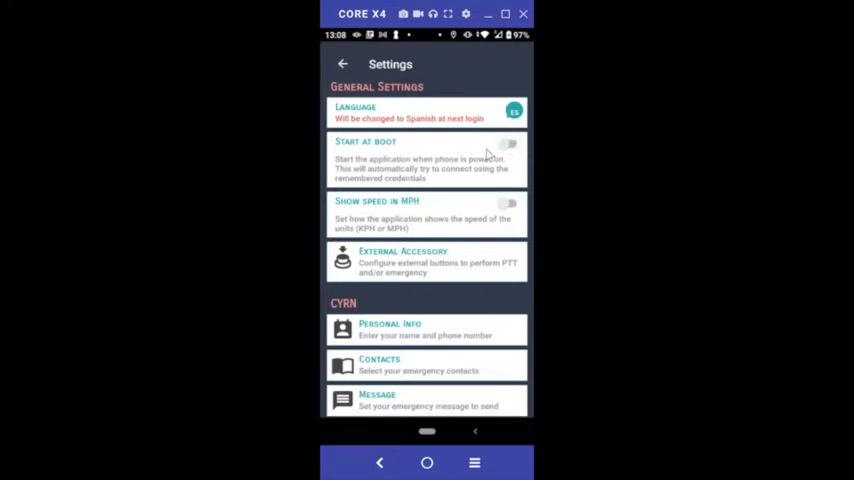
mouse_move(524, 150)
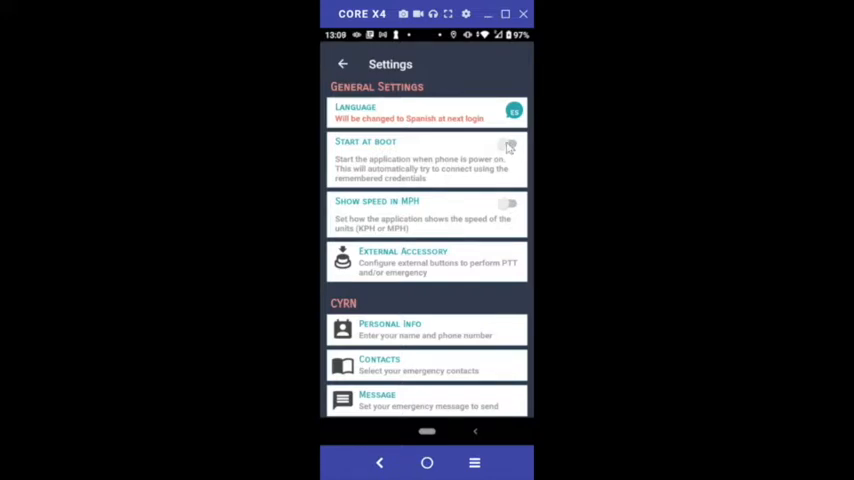
click(508, 148)
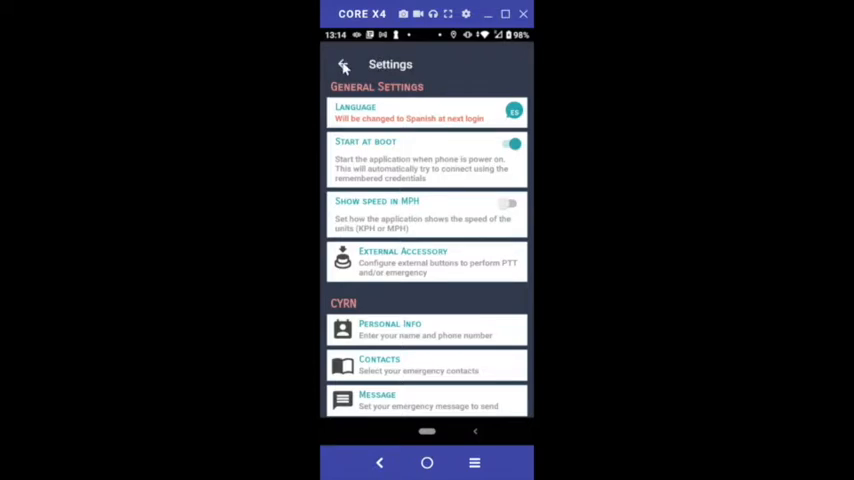
Return from settings to the Call screen, briefly showing the side menu
click(336, 64)
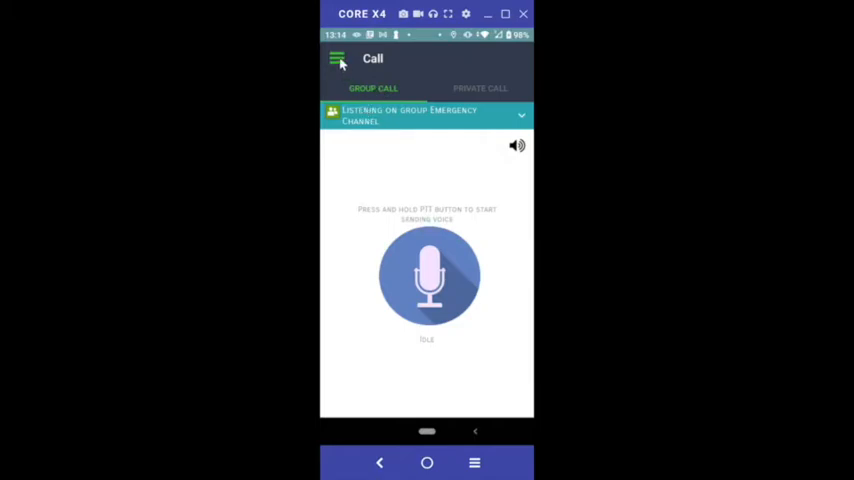
click(336, 60)
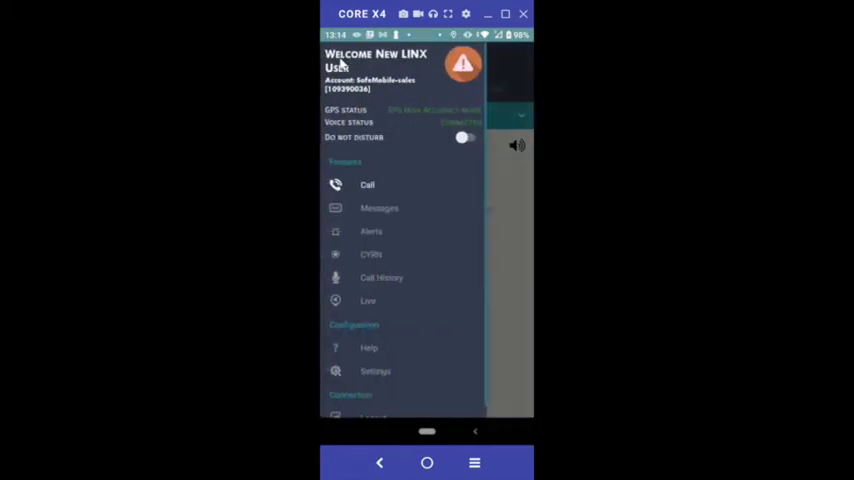
click(368, 184)
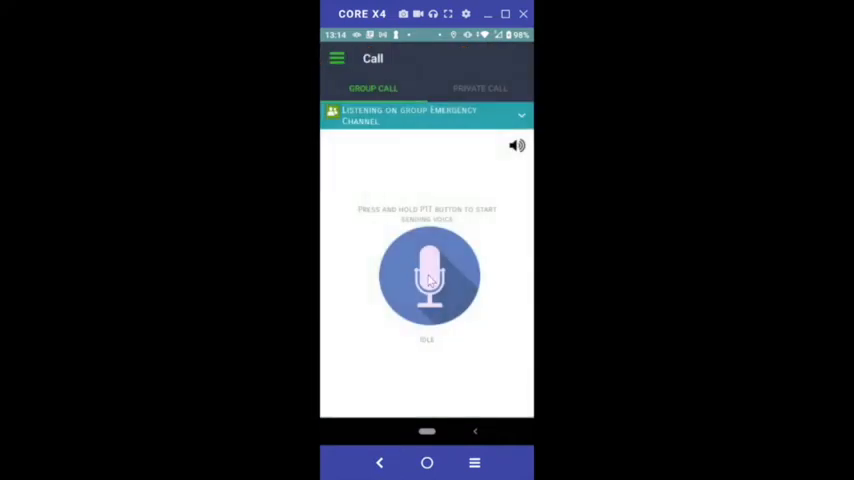
Transmit on the Emergency Channel via PTT, then switch listening to the General group
click(428, 276)
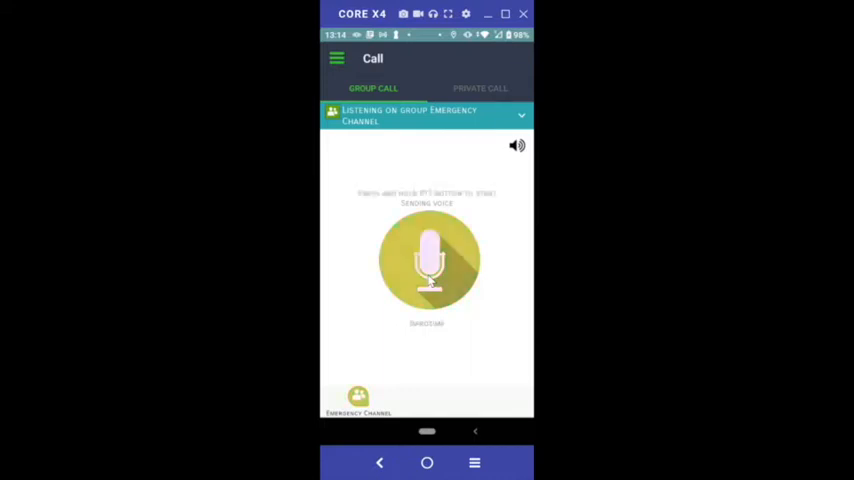
click(428, 262)
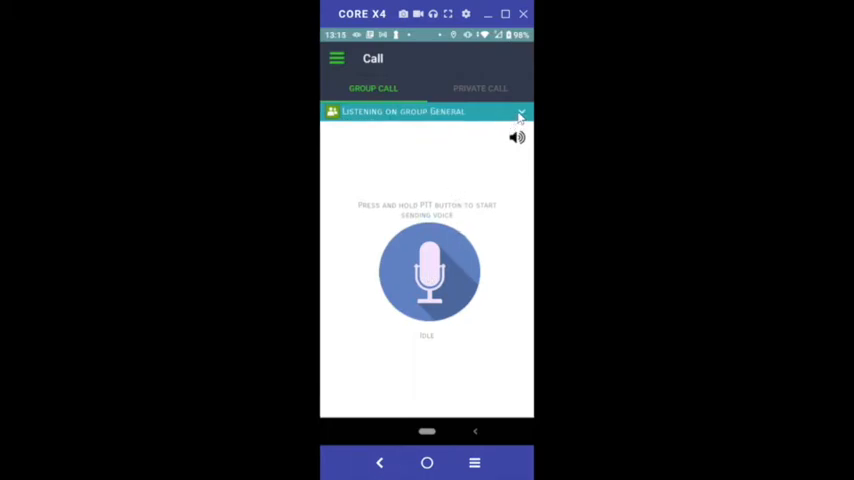
Select Emergency Channel from the Groups list to listen on it again
click(520, 112)
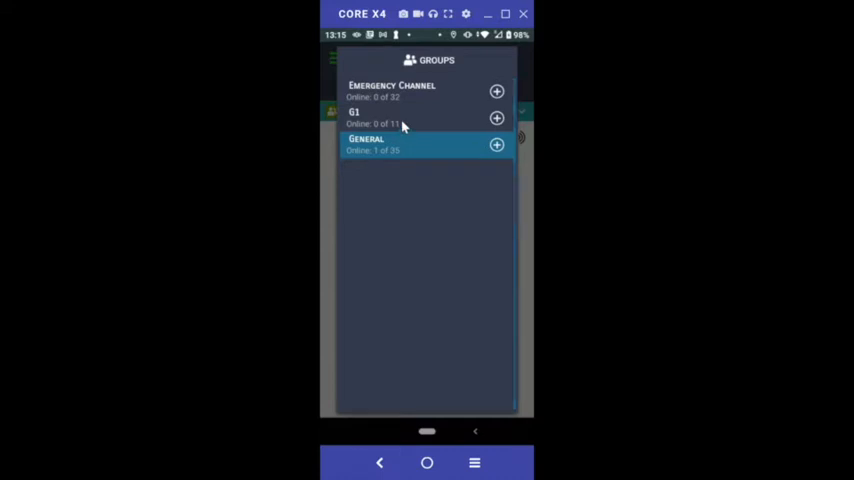
click(354, 118)
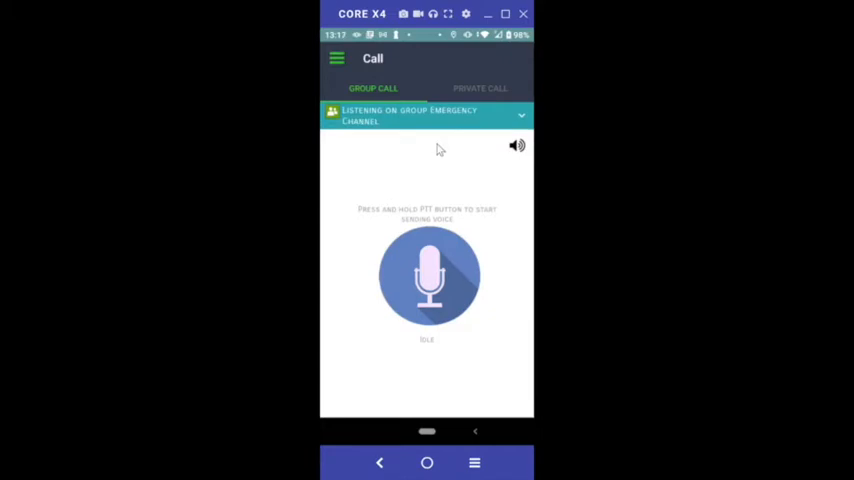
Pick a user from the list and talk to them over a private PTT call
click(480, 88)
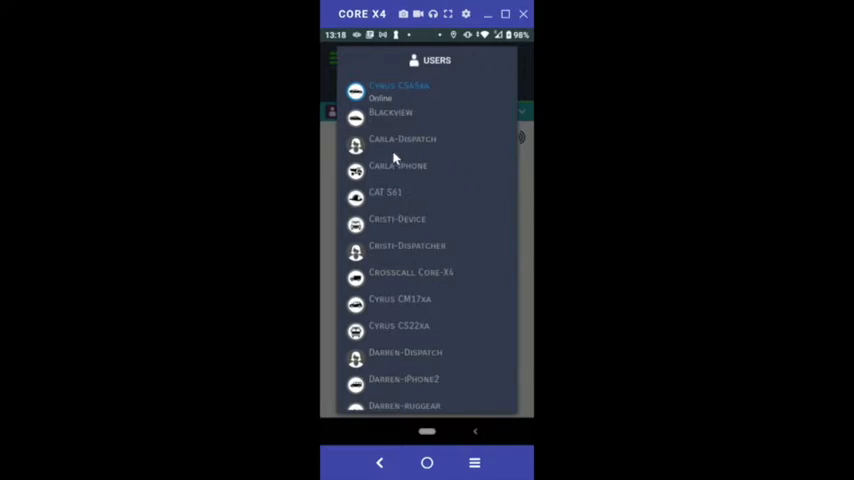
click(398, 90)
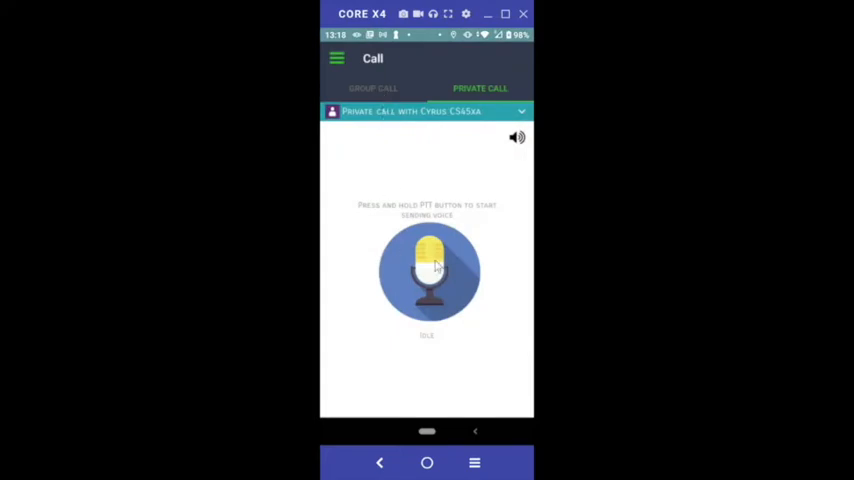
click(428, 270)
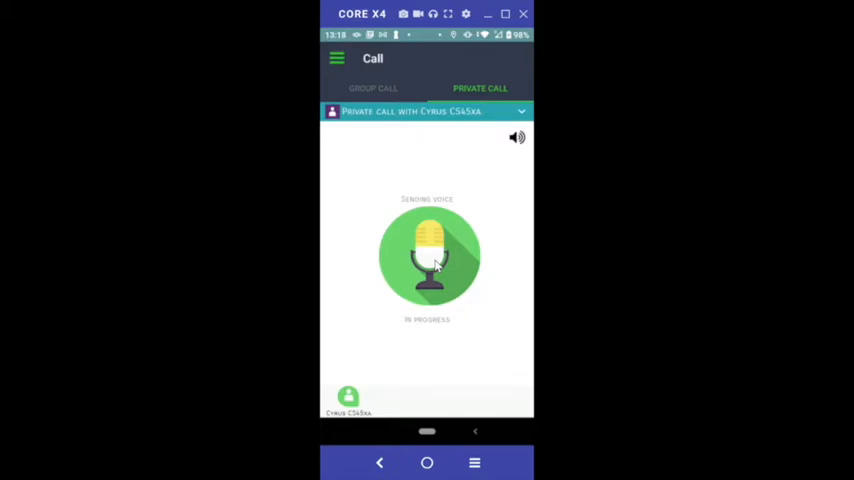
Toggle between the private call and Group Call, ending on the Emergency Channel
click(372, 88)
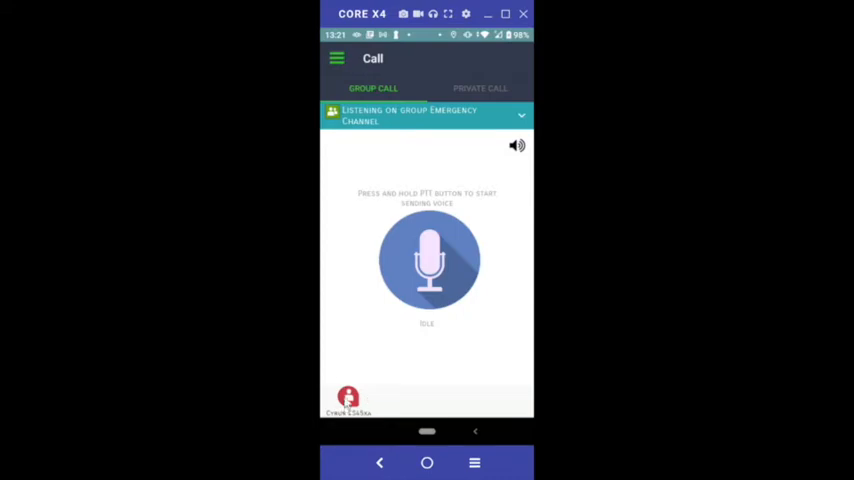
click(480, 88)
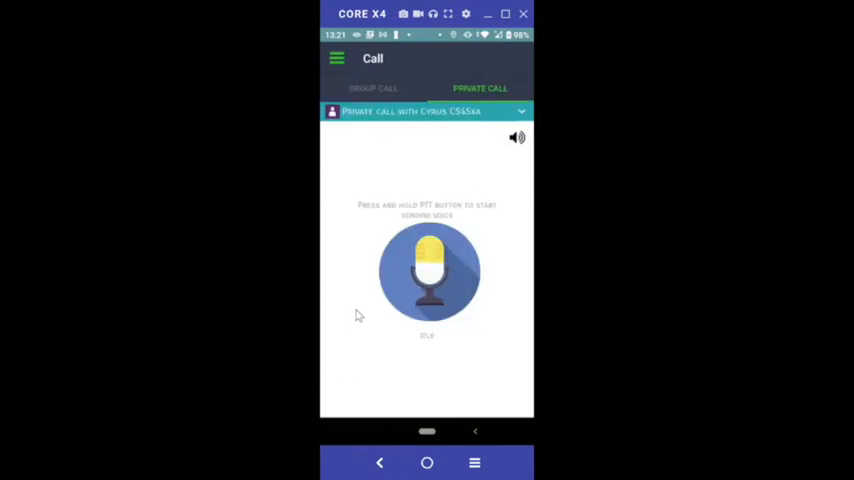
click(374, 88)
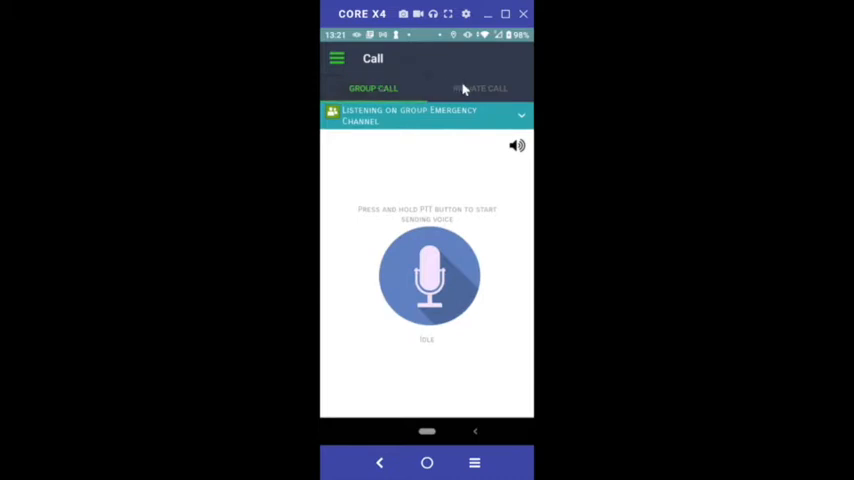
click(480, 88)
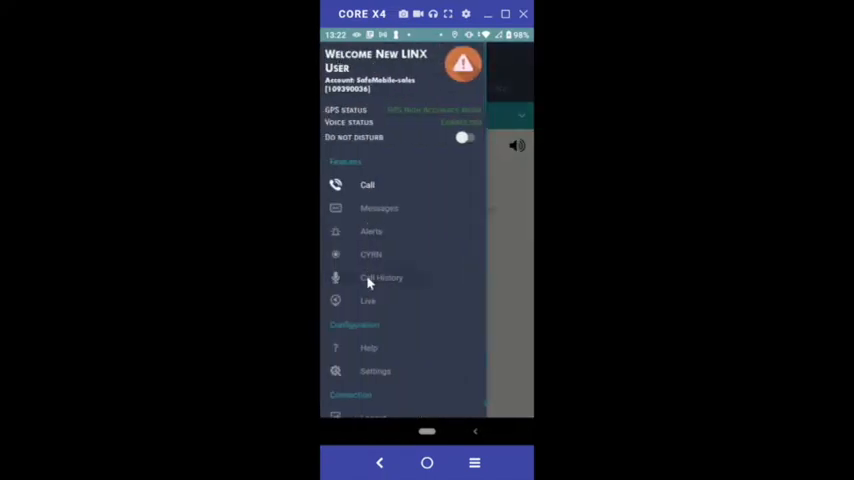
Show Call History, allowing access to photos, media and files
click(380, 278)
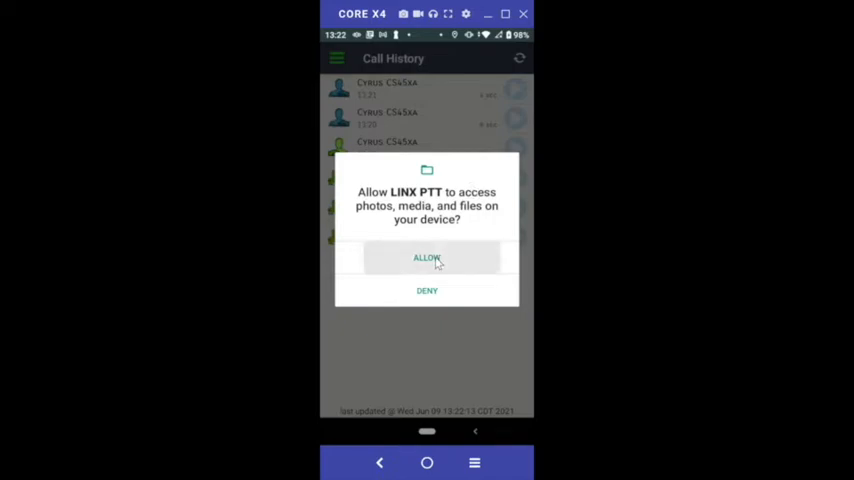
click(428, 256)
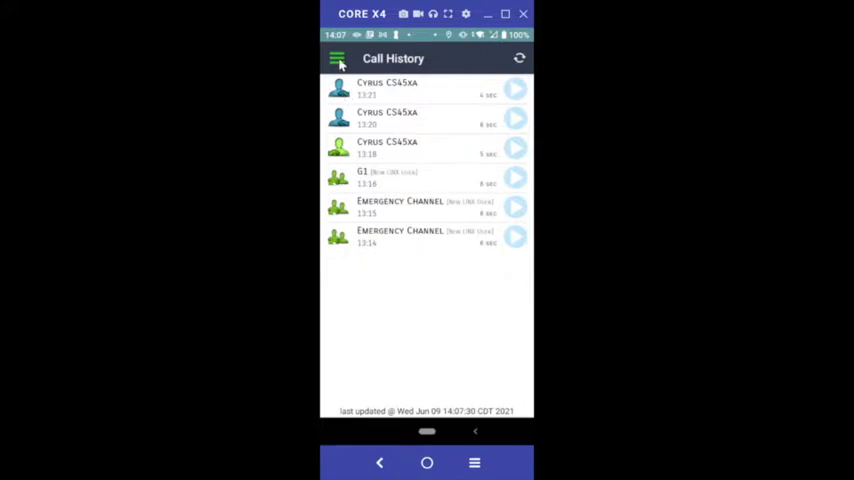
Start a new conversation from the Messages list
click(338, 56)
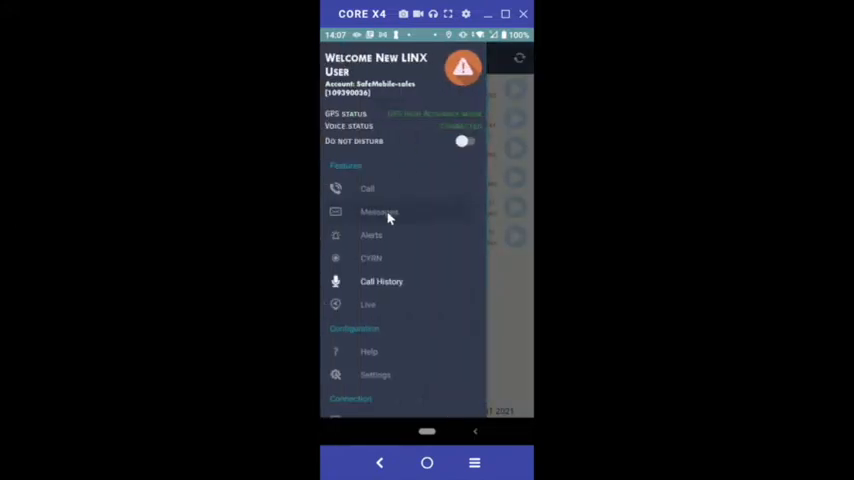
click(380, 212)
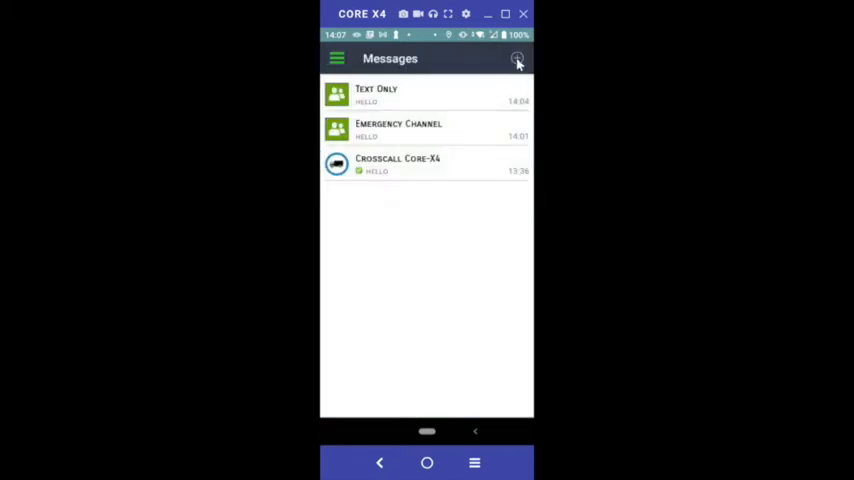
click(516, 60)
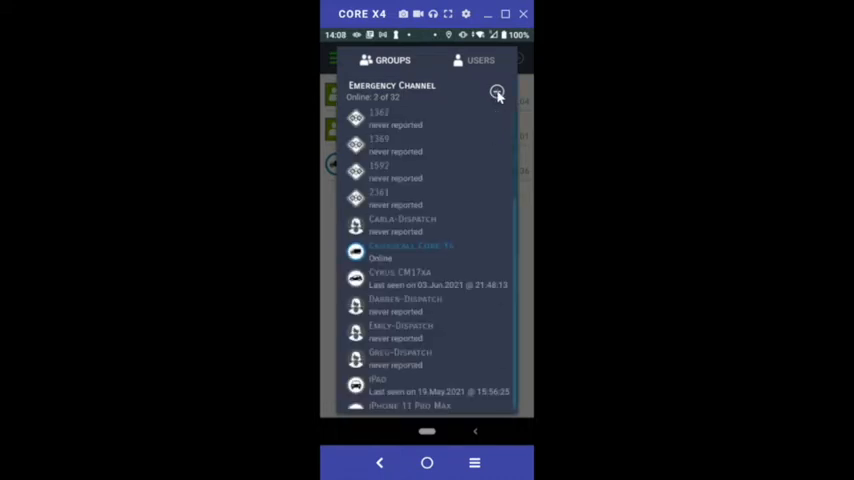
Send a 'hello' message to the Emergency Channel group chat
click(496, 92)
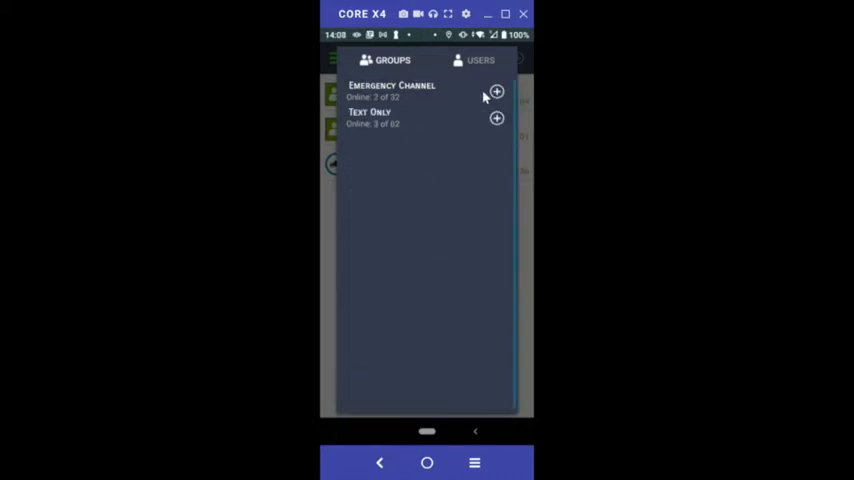
click(392, 90)
text(hello)
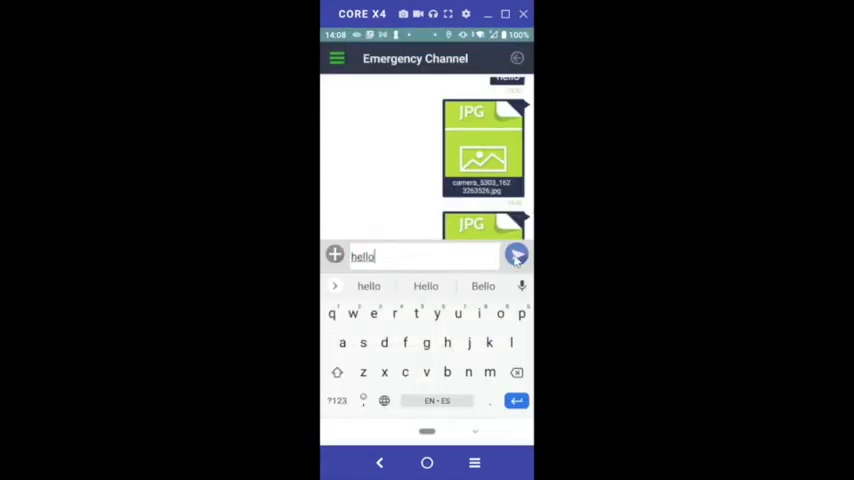
click(516, 256)
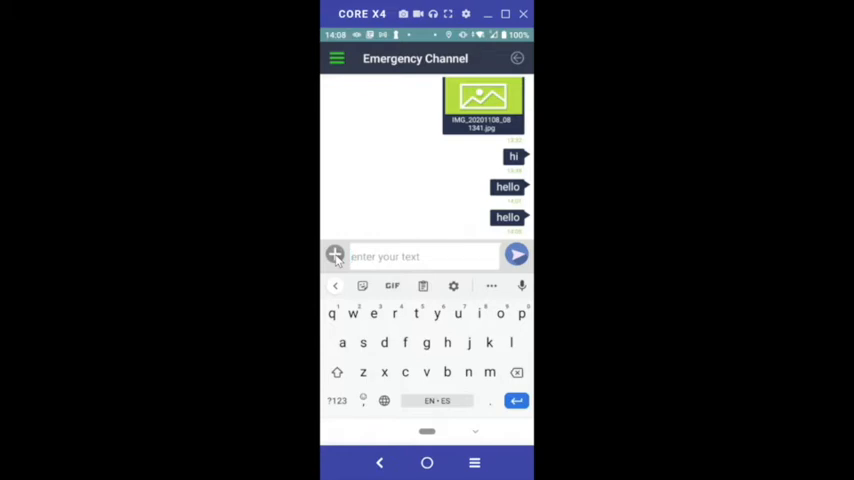
Grant camera and photos/media permissions from the chat attachment button
click(336, 256)
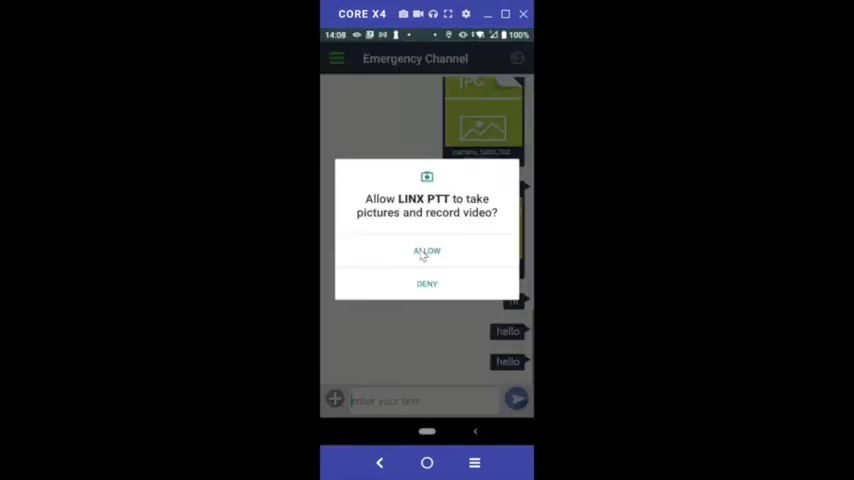
click(426, 252)
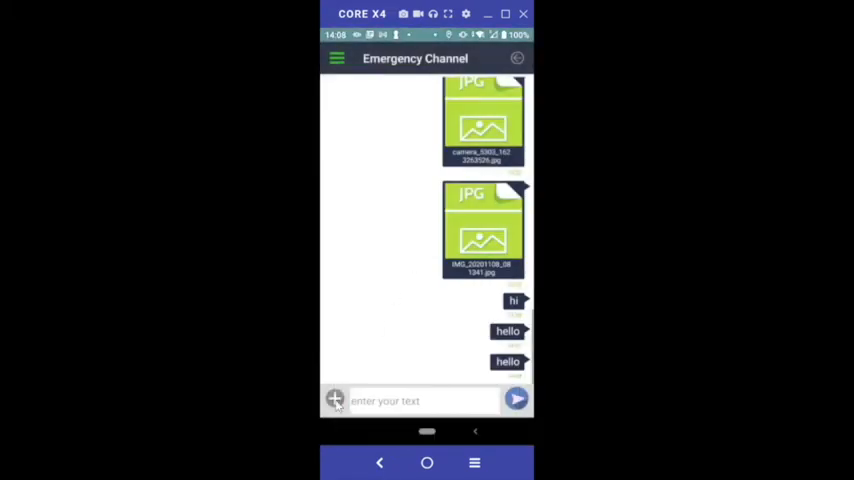
click(336, 398)
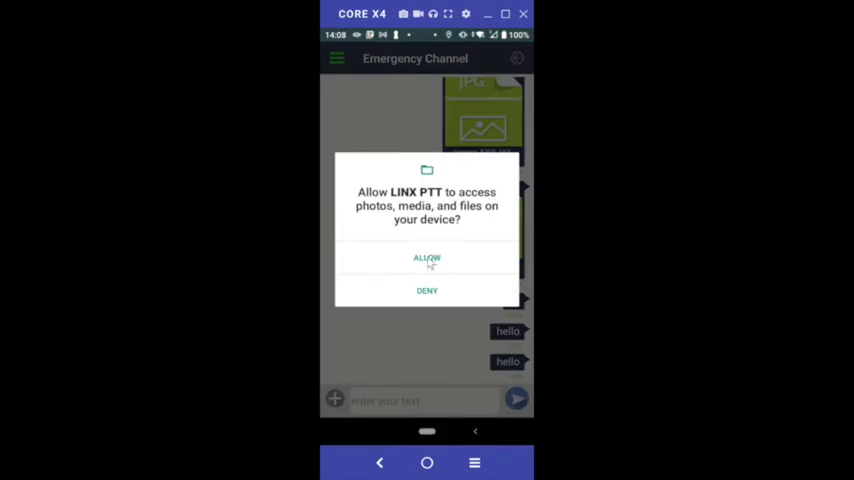
click(426, 256)
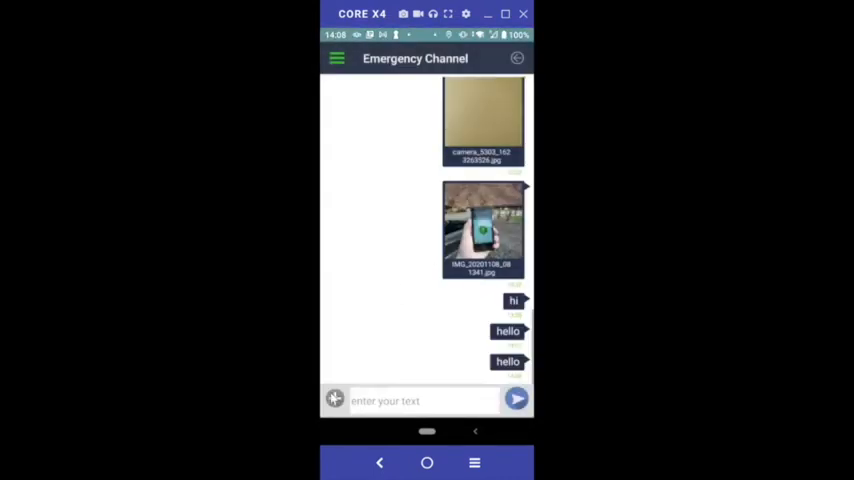
Capture a new photo with the camera as a chat attachment
click(336, 400)
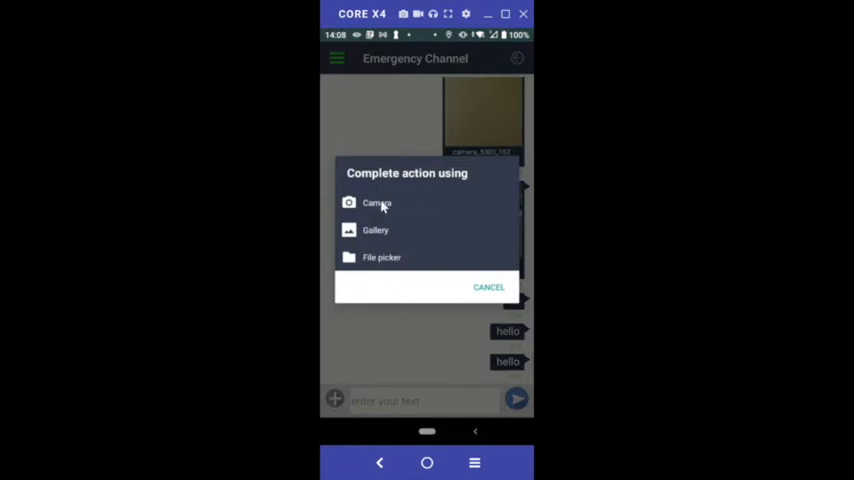
click(376, 204)
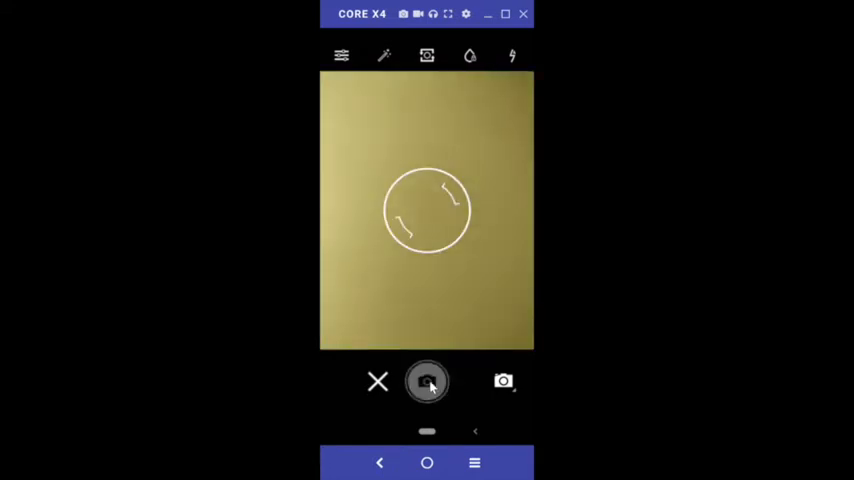
click(428, 382)
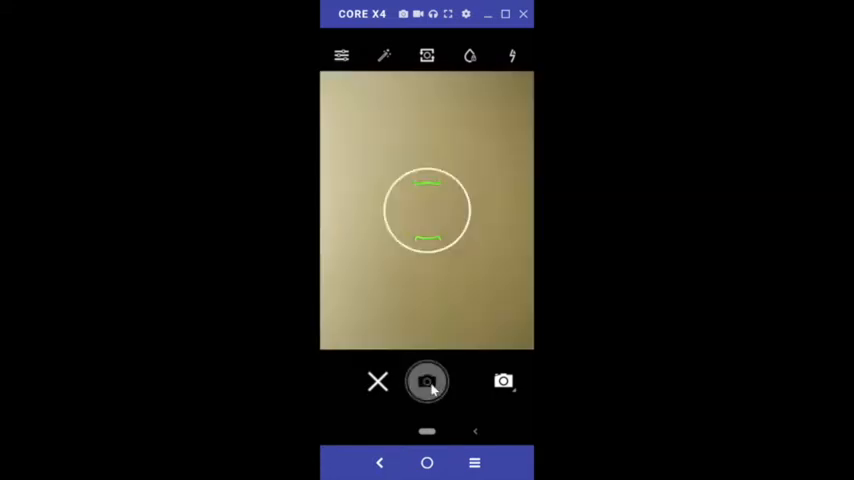
click(428, 380)
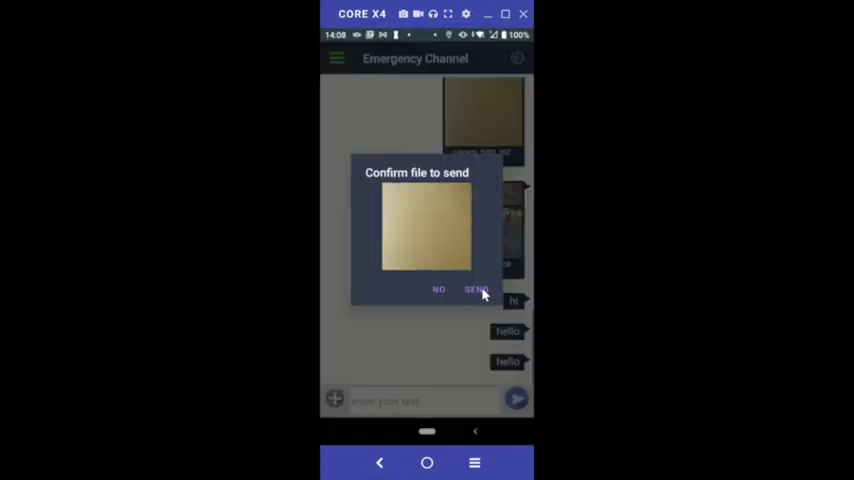
Send the captured photo, then send a gallery image to the Emergency Channel chat
click(472, 288)
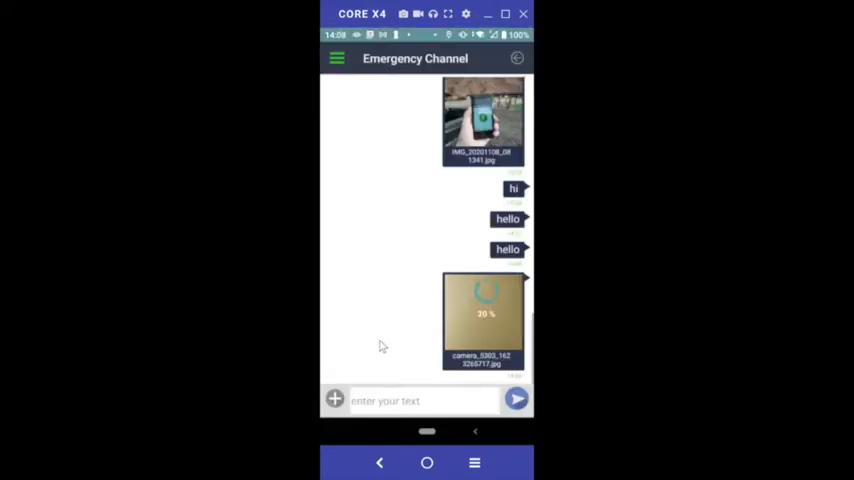
click(334, 400)
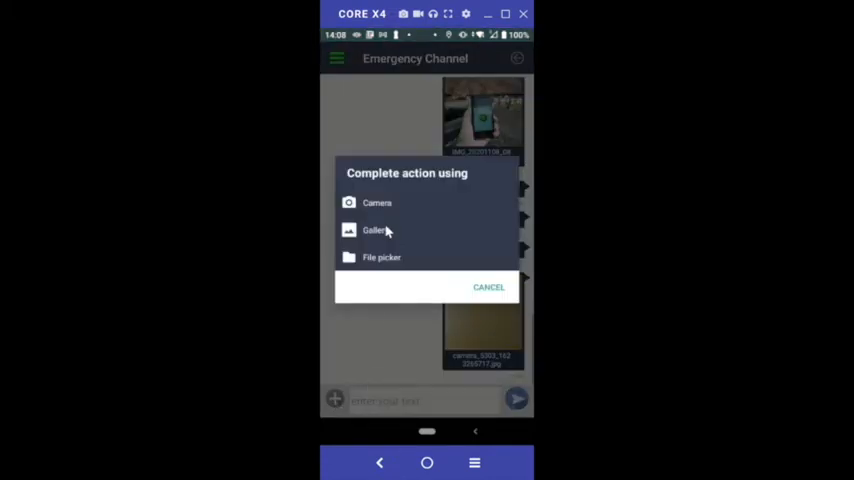
click(372, 228)
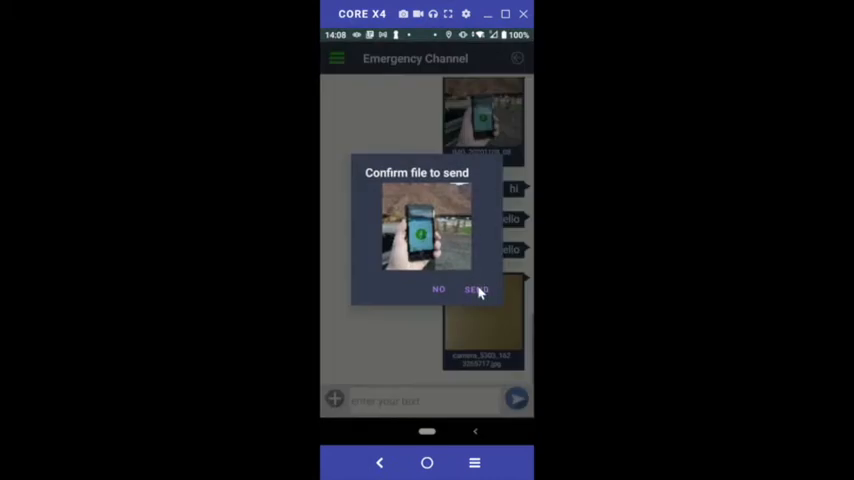
click(476, 288)
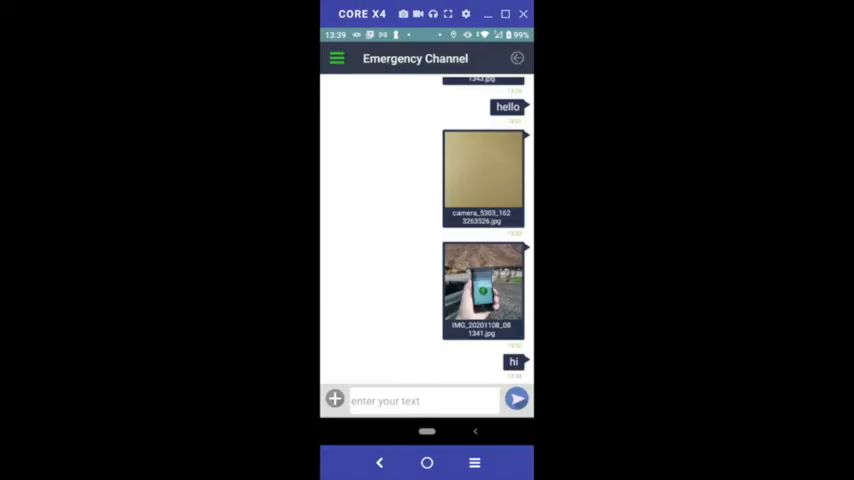
mouse_move(336, 114)
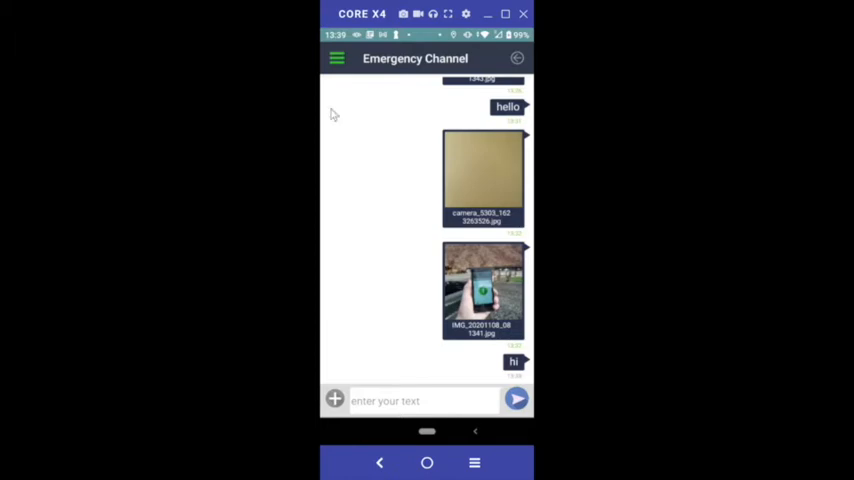
Turn on Do not disturb from the menu and view the call history
click(332, 56)
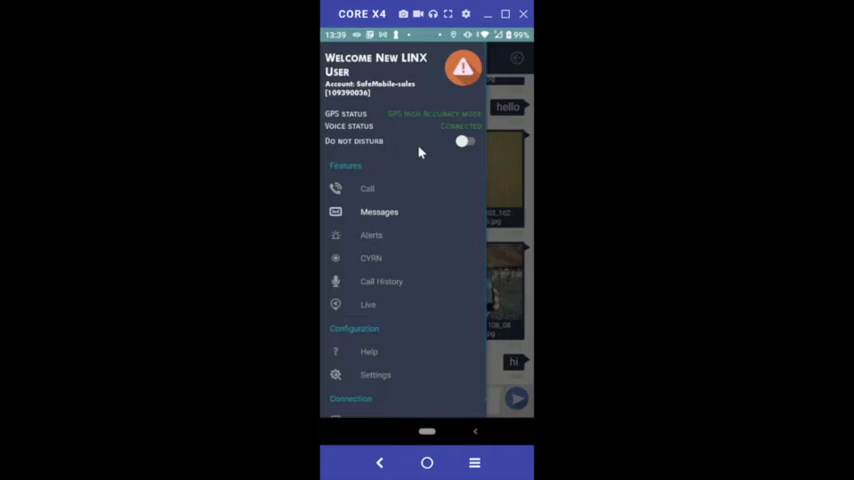
click(464, 140)
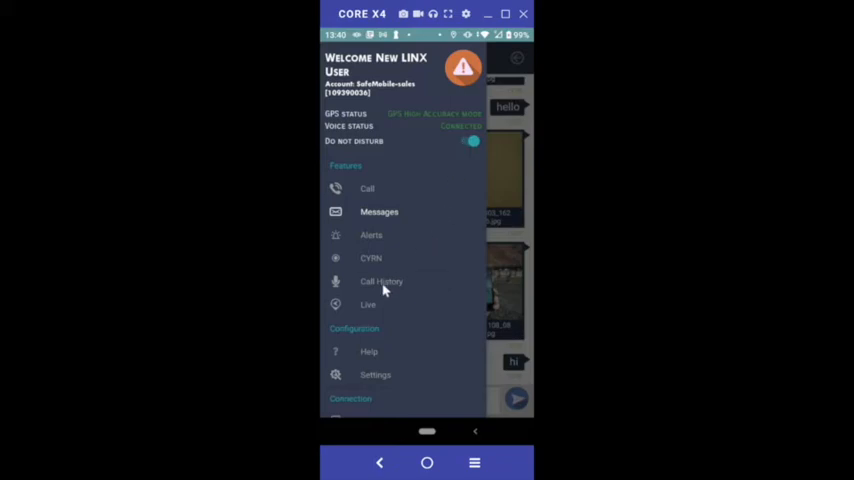
click(380, 280)
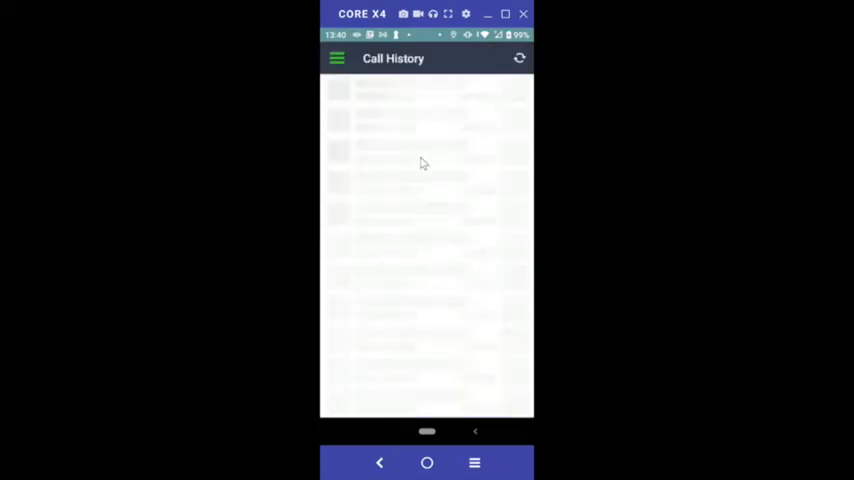
Return to the group Call screen via the menu
click(334, 58)
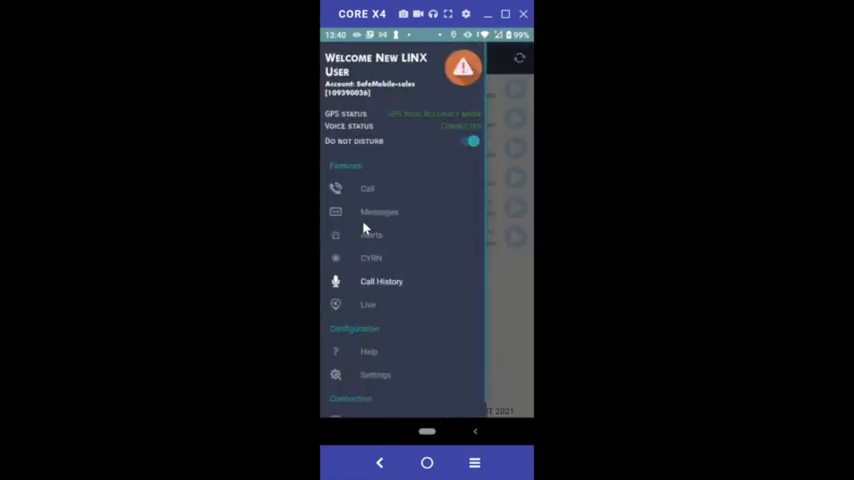
click(380, 212)
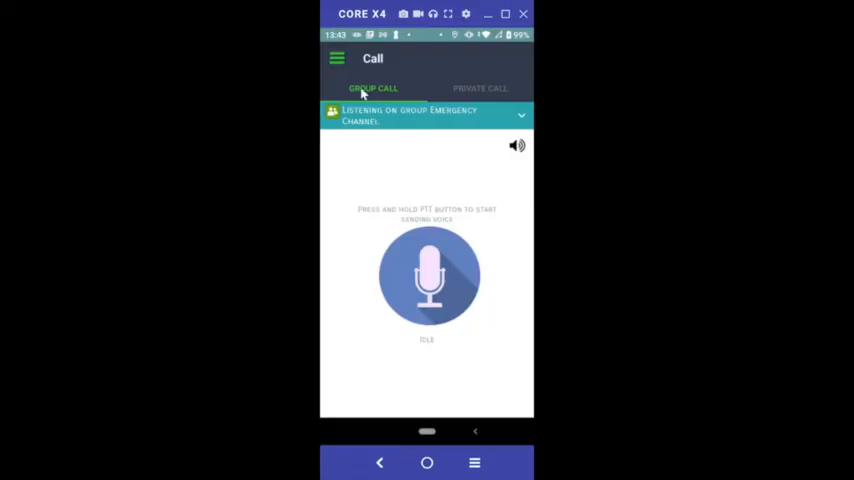
From the navigation menu go to CYRN and activate the round panic siren button
click(336, 56)
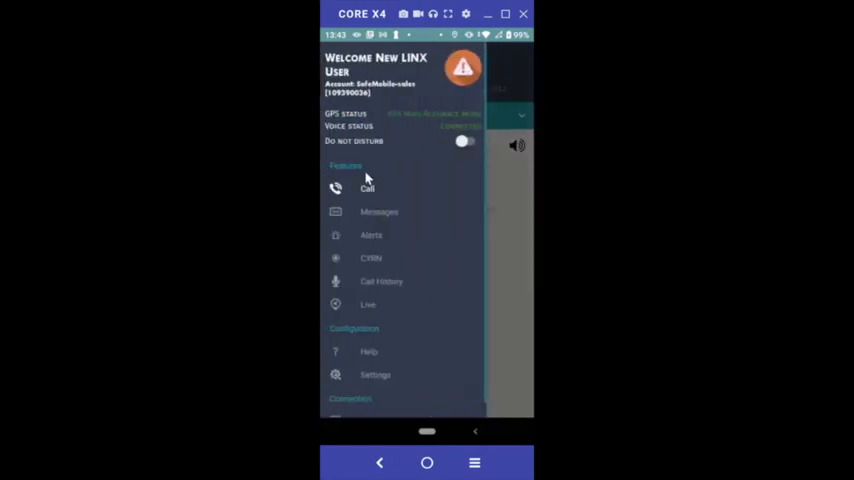
click(372, 258)
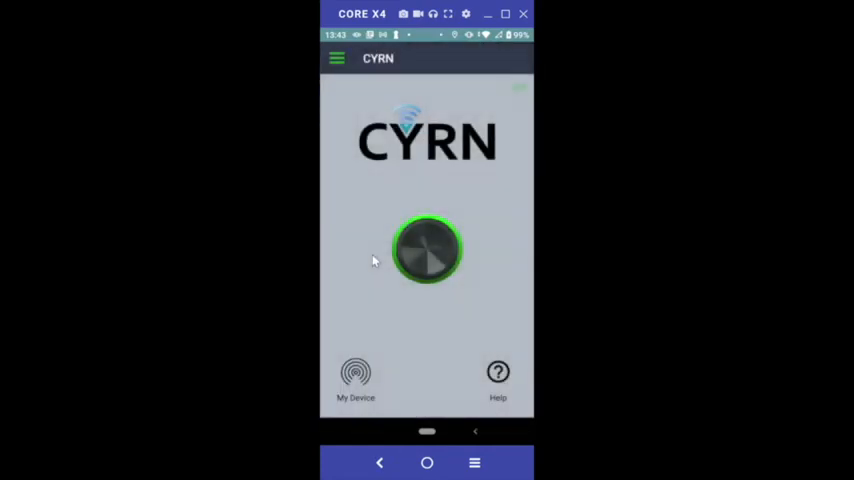
click(428, 250)
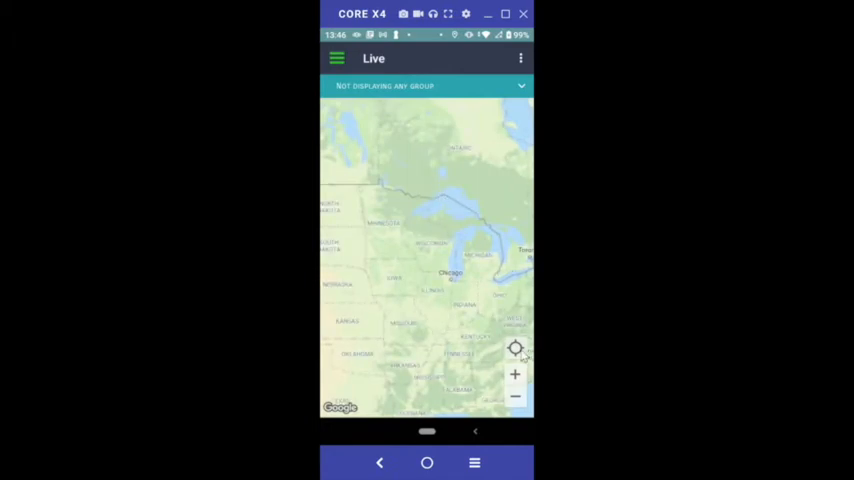
Check Emergency Channel in the Groups list so its members appear on the live map
click(514, 348)
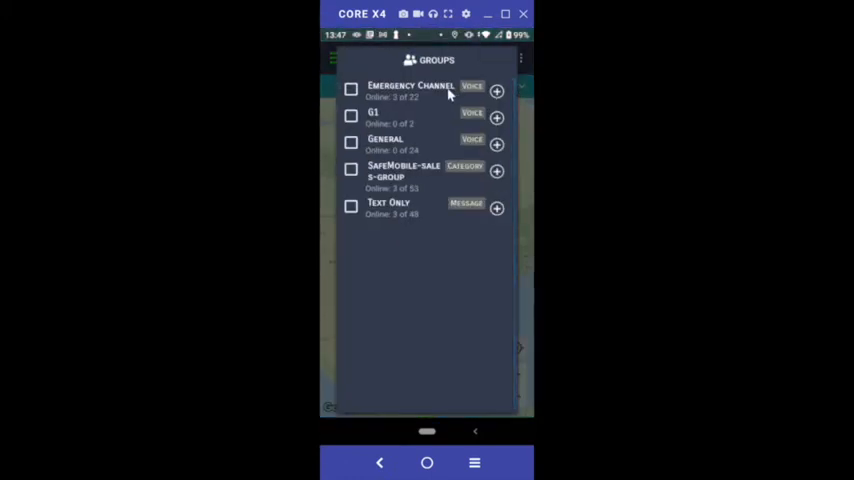
click(352, 88)
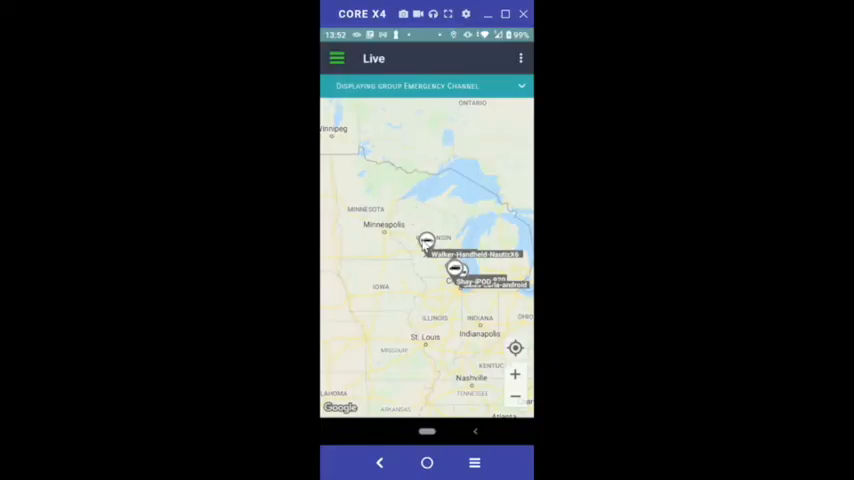
click(428, 240)
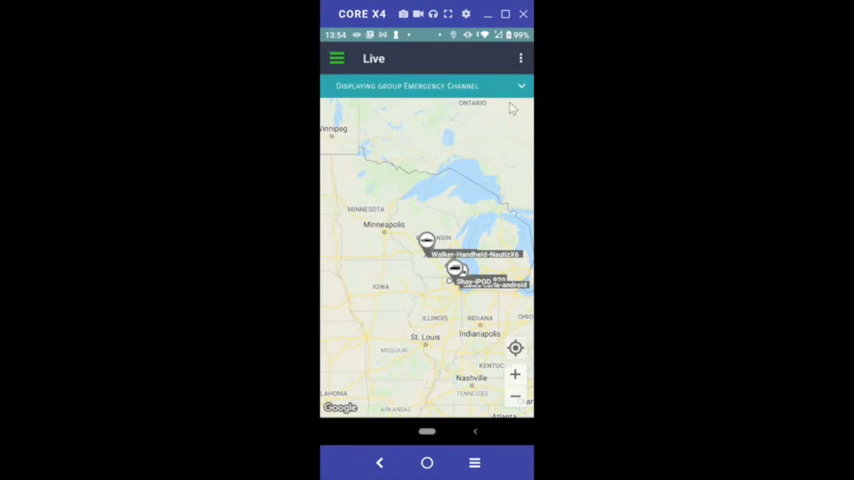
Turn on Show Geofences and Show Landmarks in the map options and zoom to a member marker
click(528, 56)
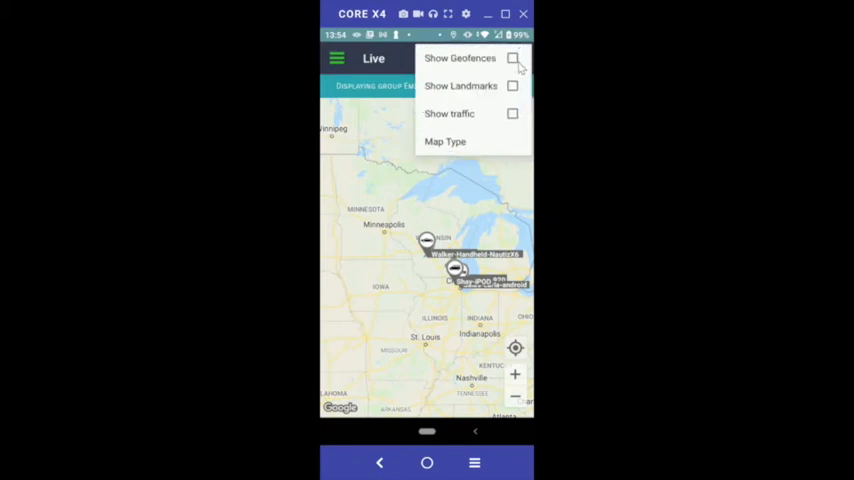
click(516, 58)
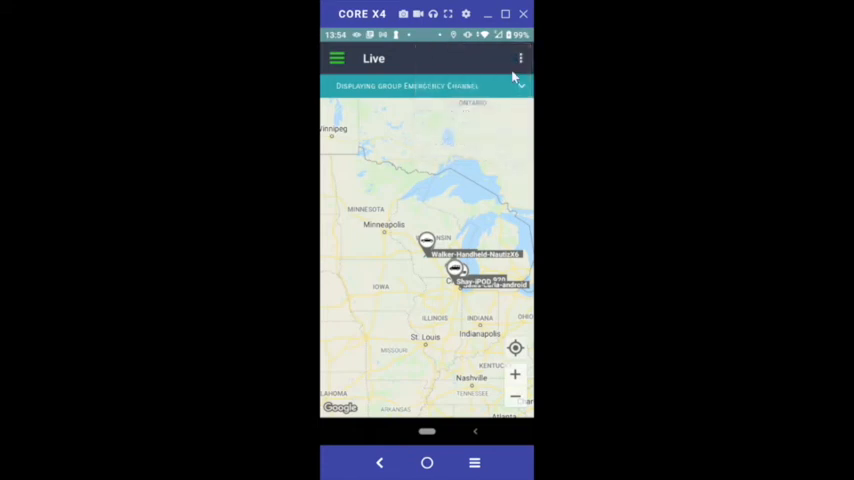
click(516, 58)
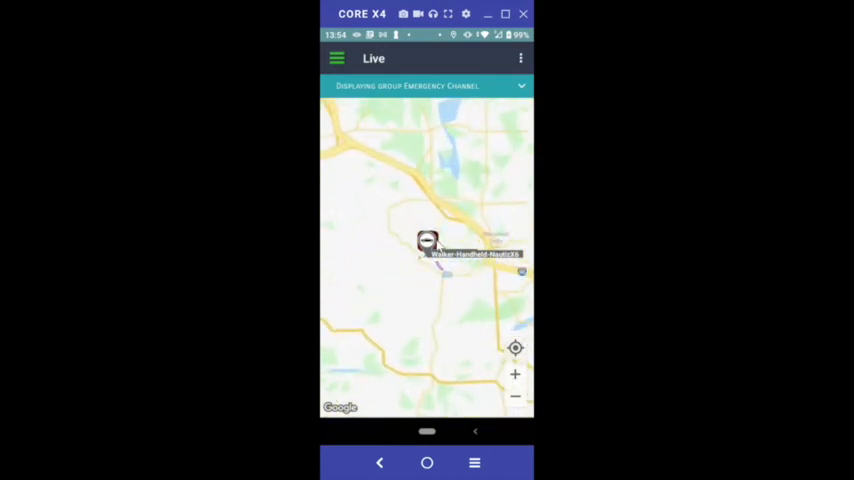
click(428, 244)
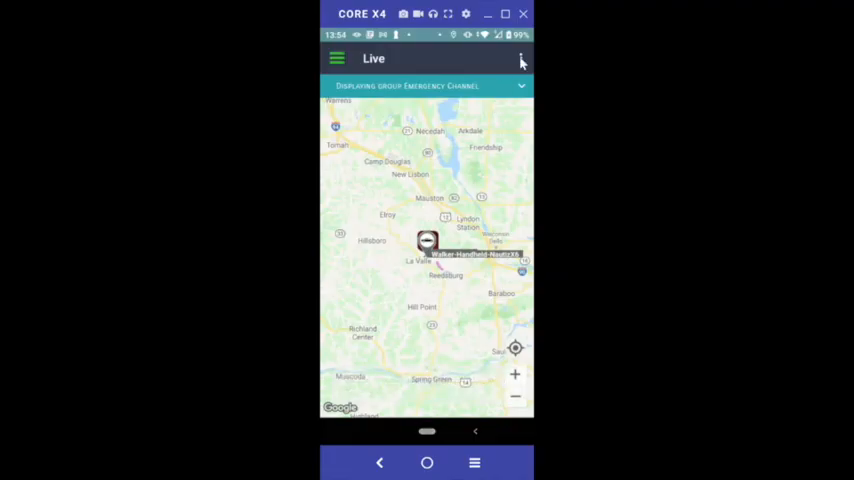
Choose a new Map Type from the overflow menu, then bring up the navigation menu
click(522, 60)
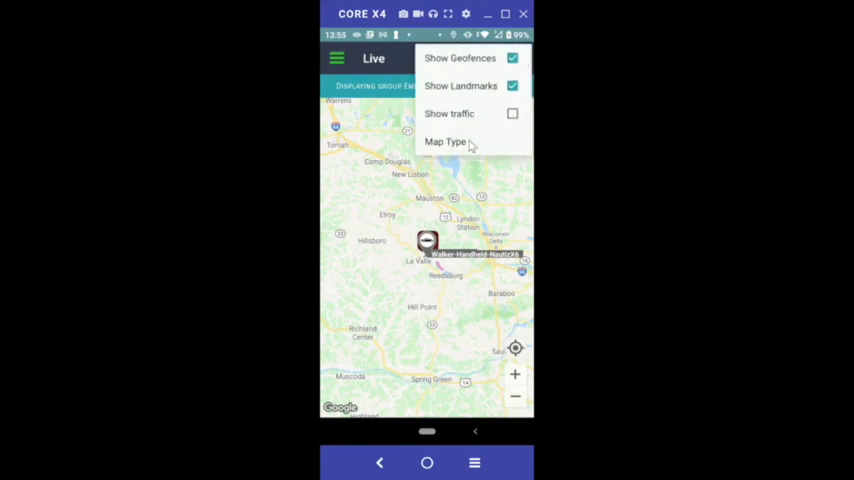
click(444, 140)
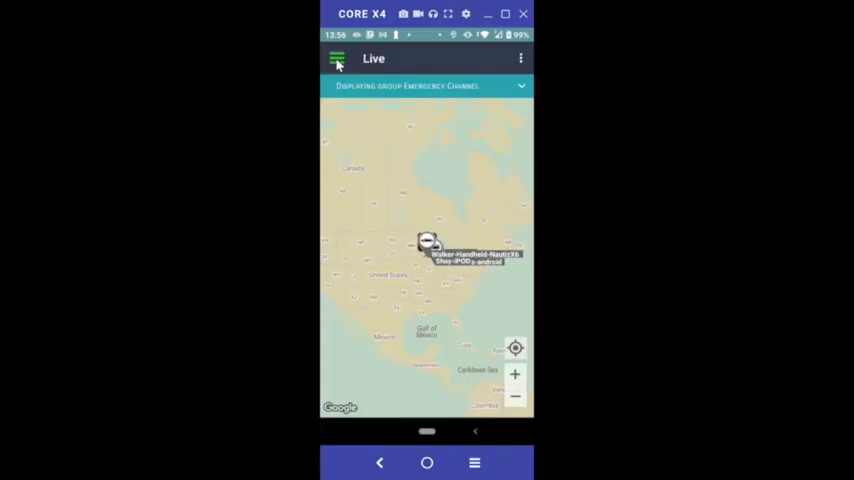
click(336, 58)
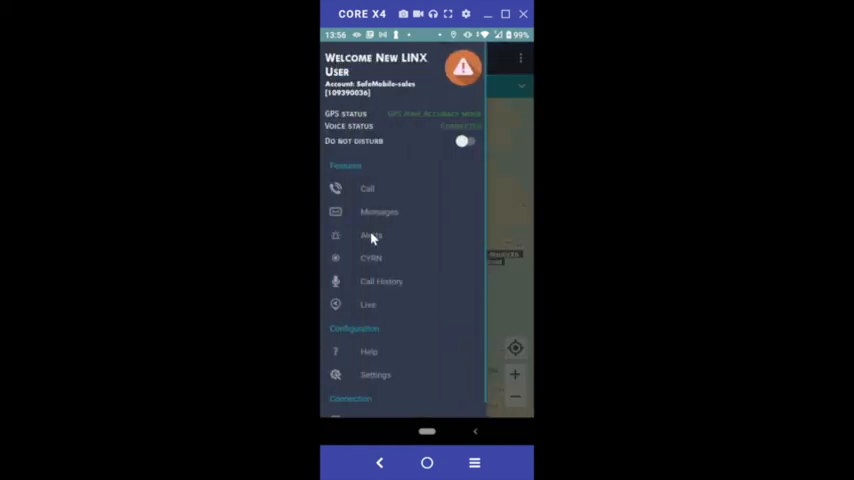